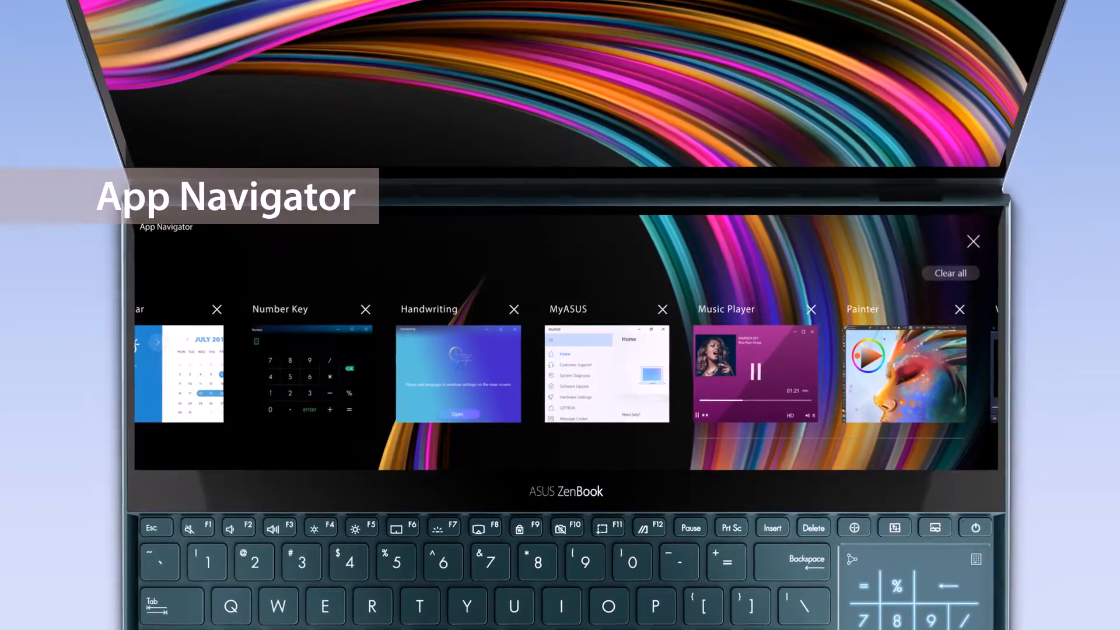
# - Close the MyASUS card in App Navigator, leaving the other open apps listed
pyautogui.click(661, 309)
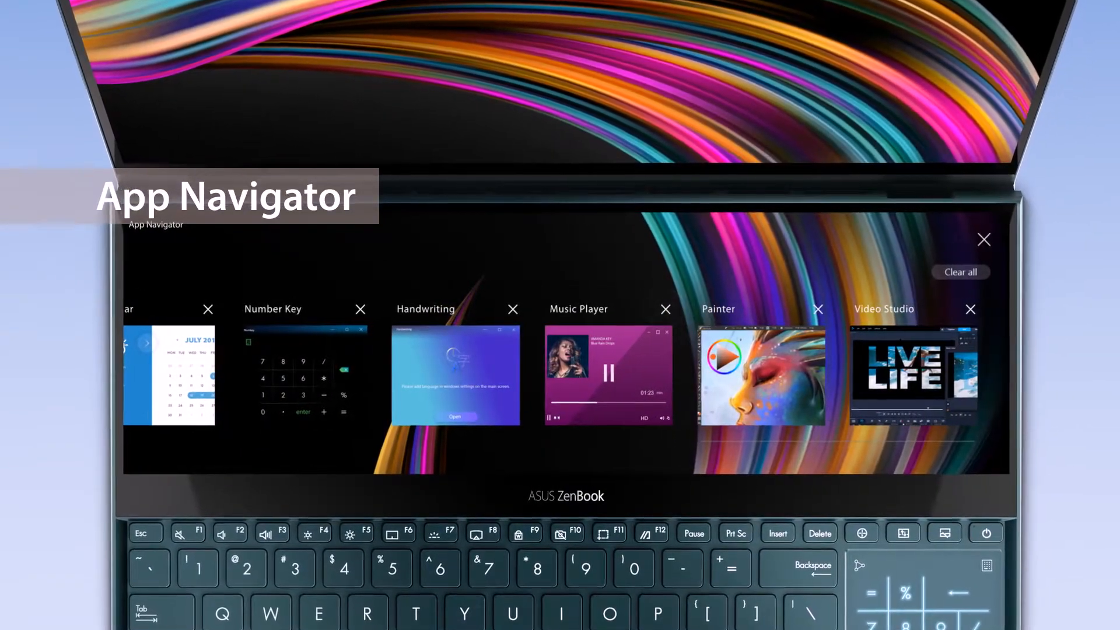
pyautogui.click(607, 375)
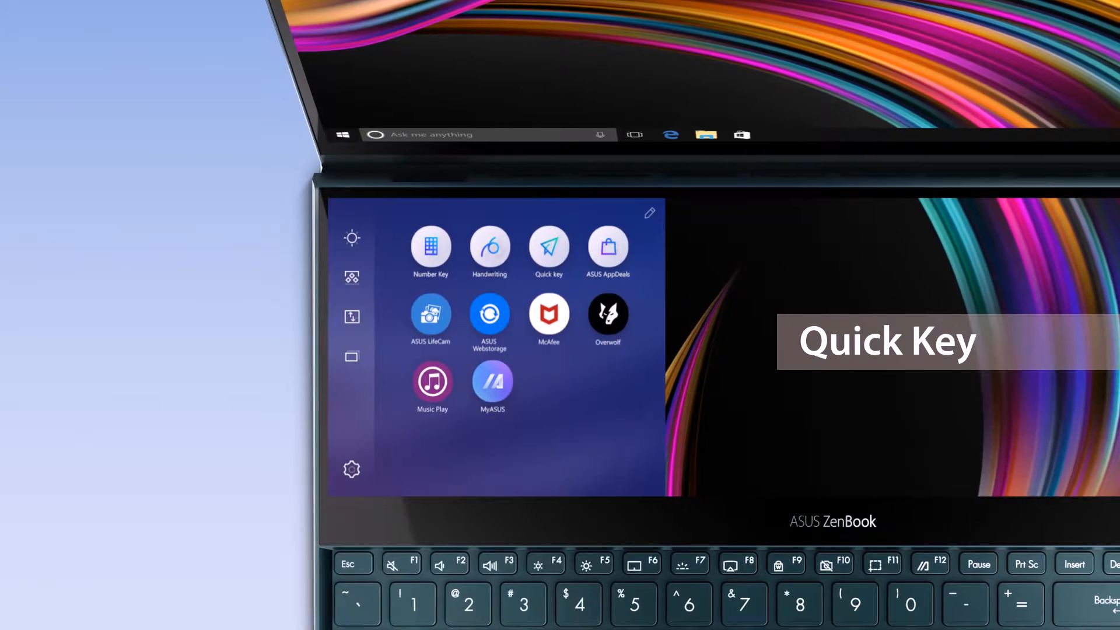
# - Show the Quick Key shortcut panel with Settings, Cut, Copy, Paste and Undo actions
pyautogui.click(548, 249)
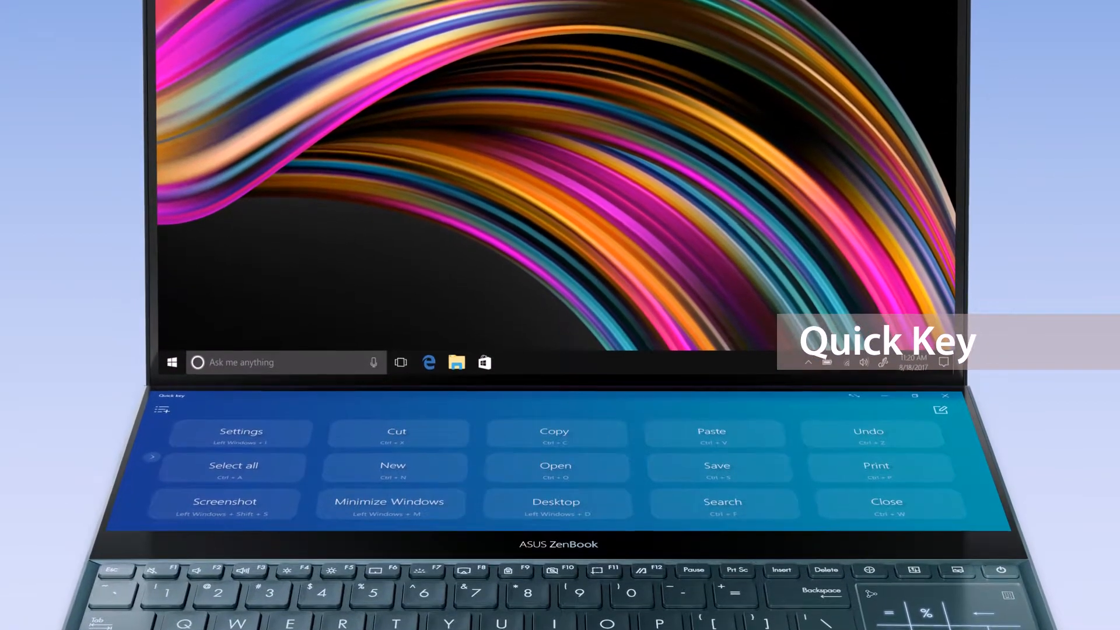
pyautogui.click(240, 453)
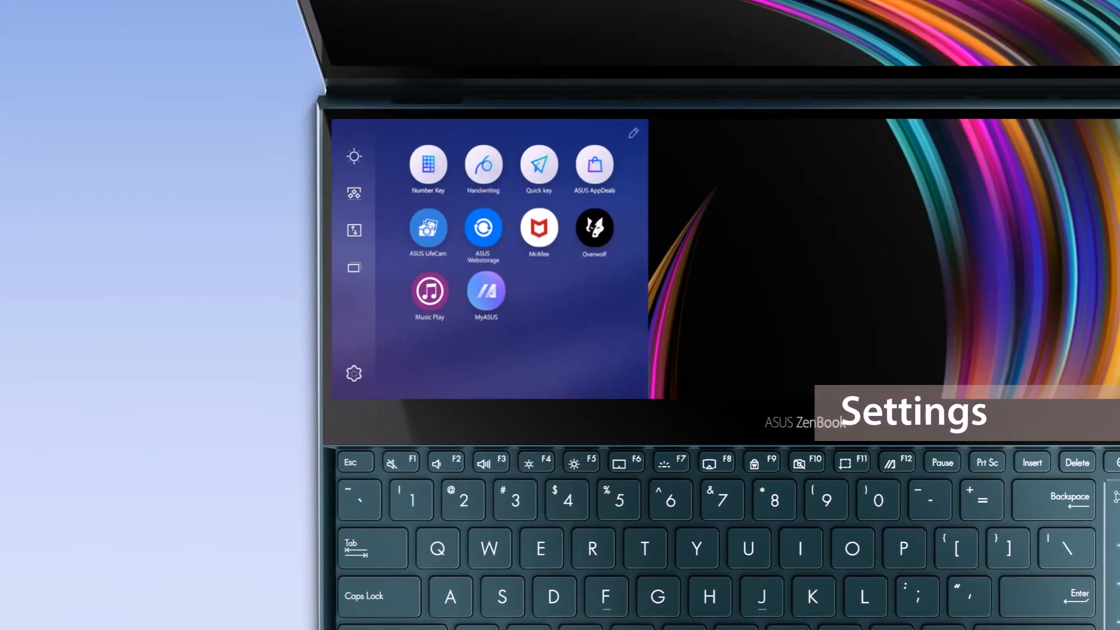
# - Show the ScreenXpert Quick Guide from Settings, with launcher and window-organizer tips
pyautogui.click(353, 373)
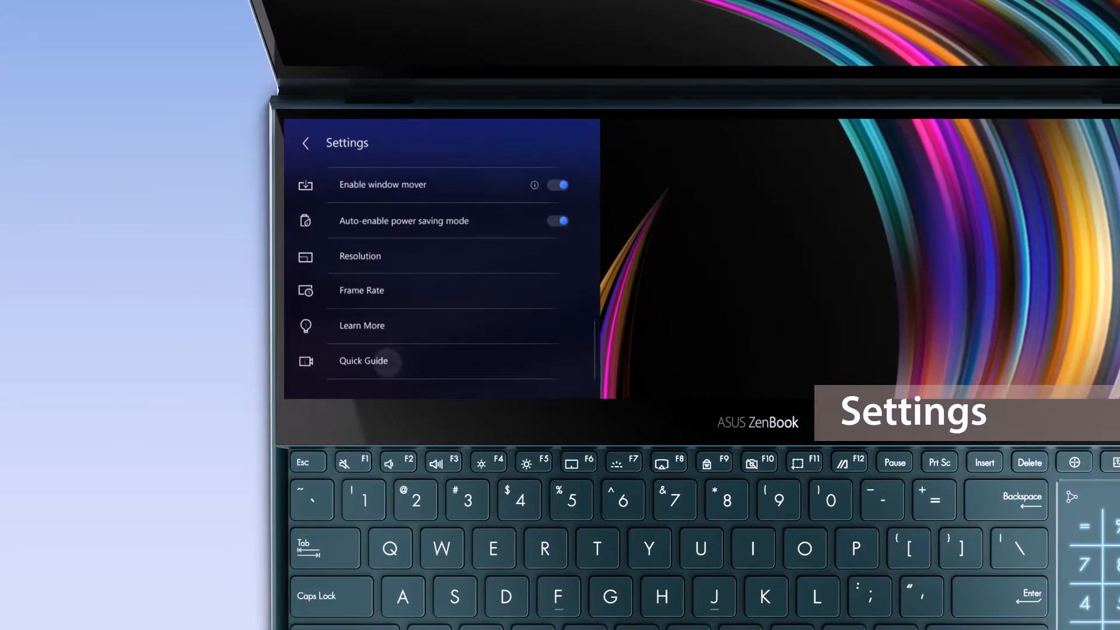
pyautogui.click(363, 361)
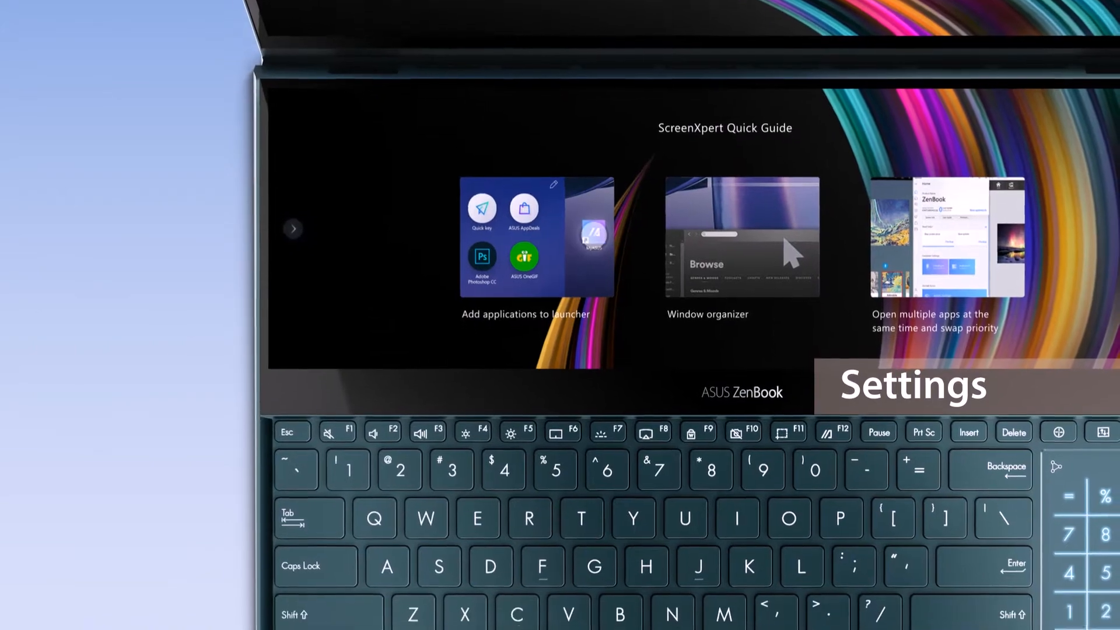